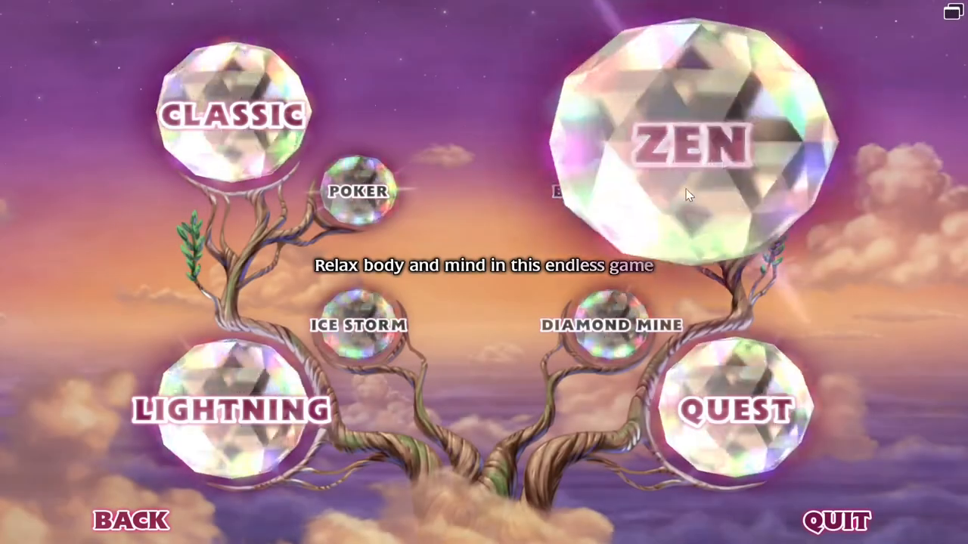
Step: Select the ZEN gem to bring up the Zen mode settings
left_click(703, 144)
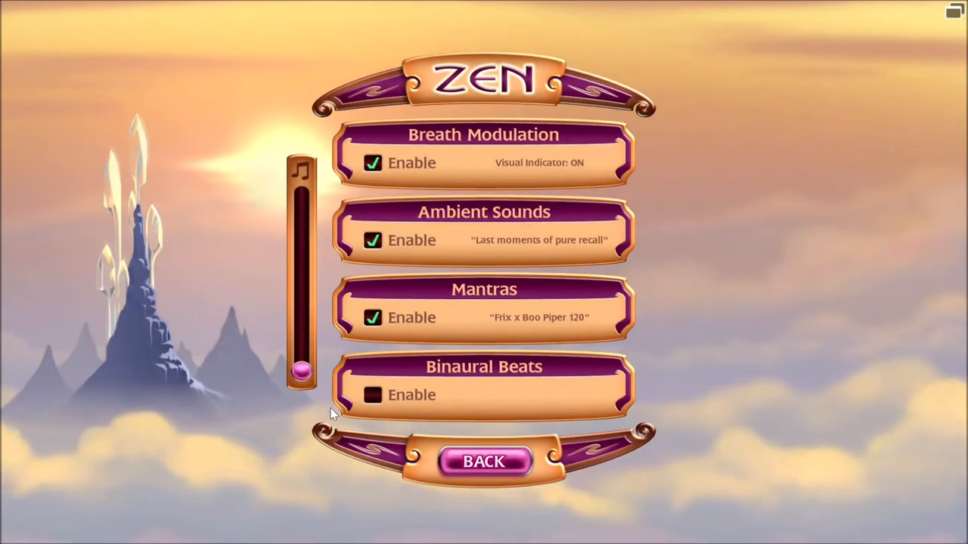
Step: Enable Binaural Beats and answer the headphone Safety Information warning
left_click(373, 395)
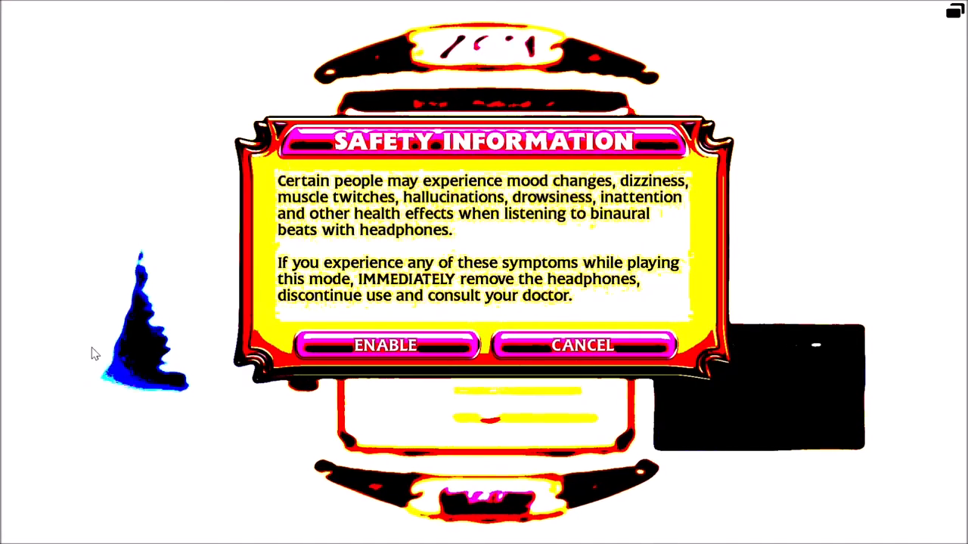
left_click(386, 346)
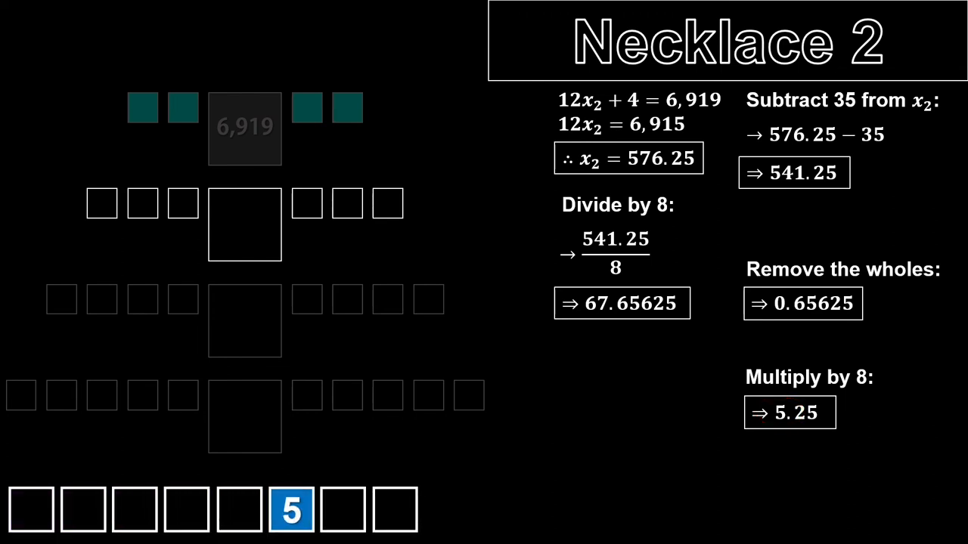
Step: Click on the screen during the Necklace 2 derivation for score 6,919
left_click(293, 510)
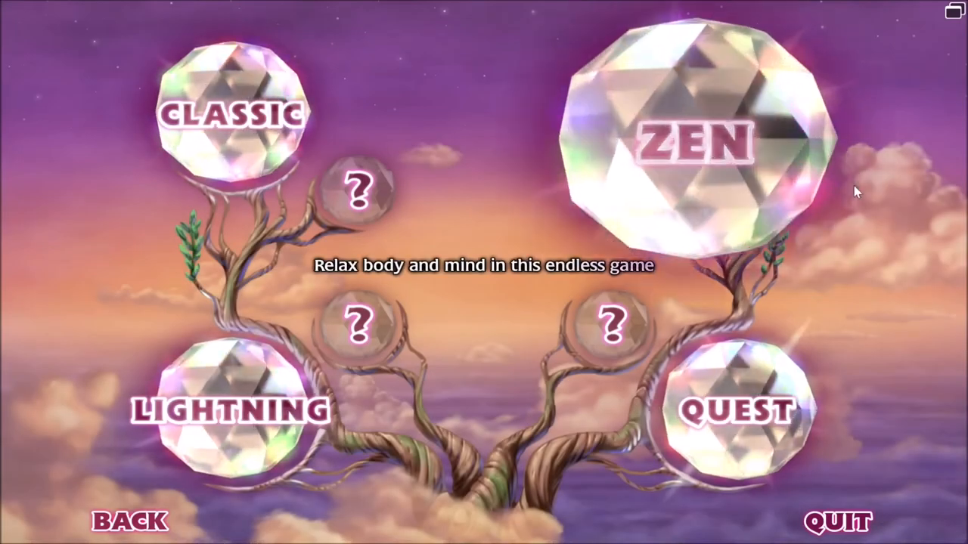
Step: Launch an endless Zen game showing the 6,919 necklace display
left_click(690, 136)
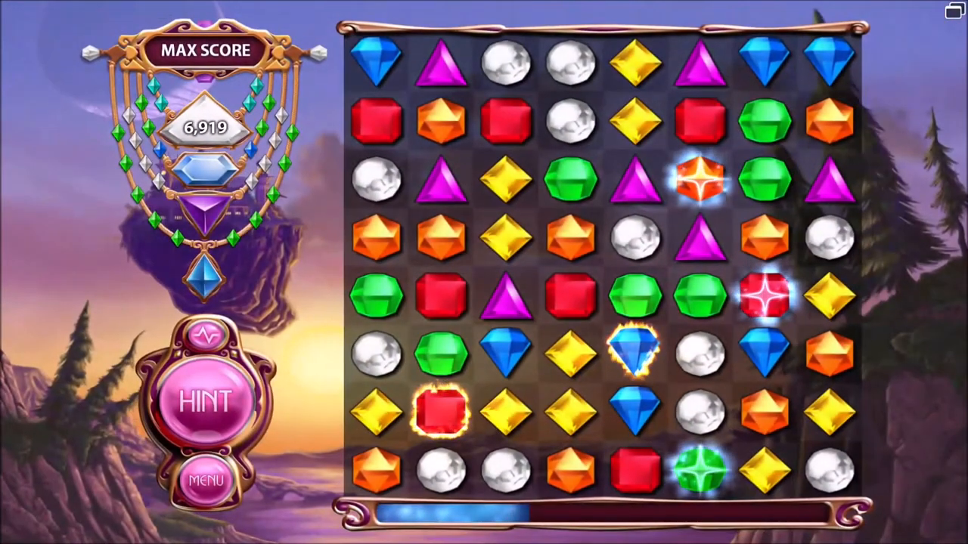